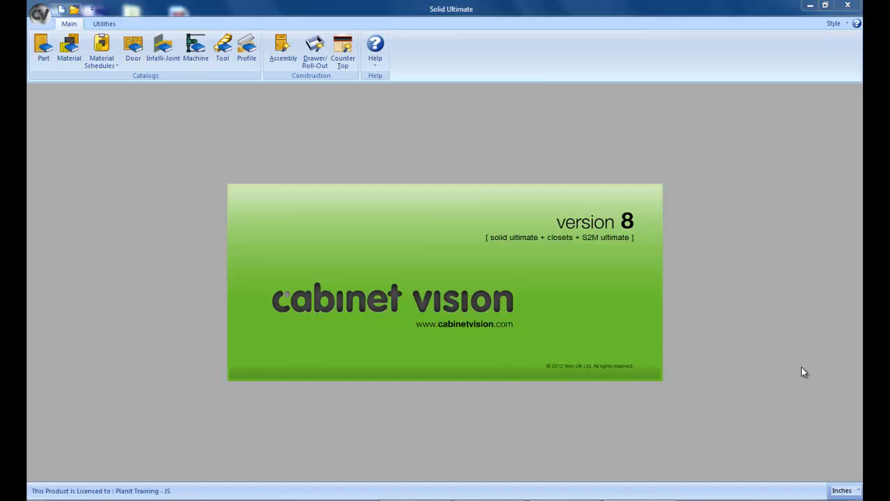
{"action": "mouse_move", "coordinate": [395, 195]}
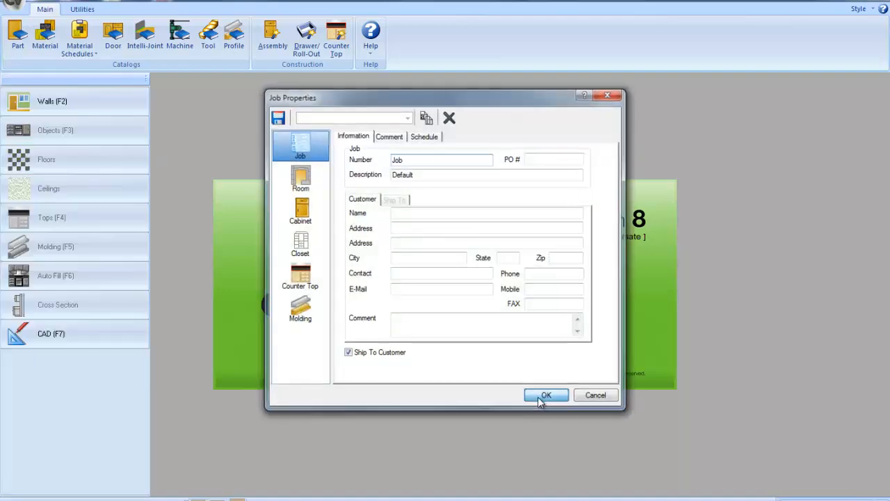
Confirm the Job Properties dialog to start the new job with Room 1
{"action": "left_click", "coordinate": [545, 395]}
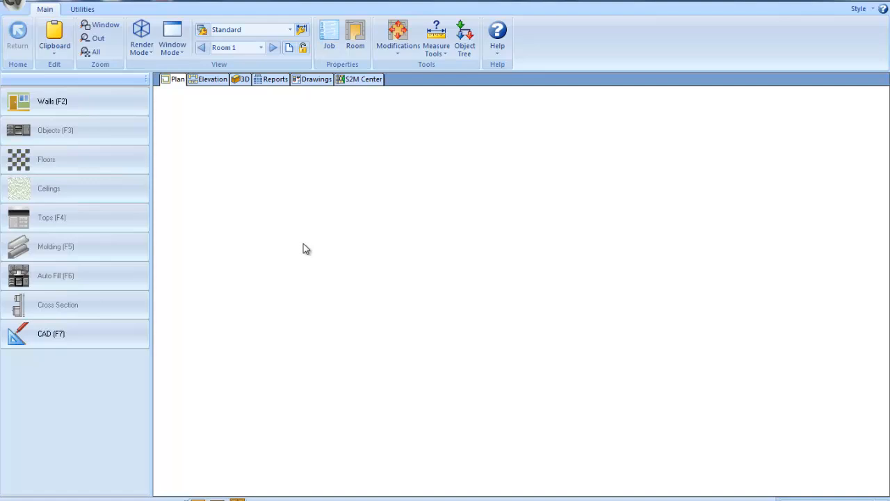
Display Room 1's wall 1 carrying two 30-inch base cabinets #1 and #2
{"action": "left_click", "coordinate": [53, 102]}
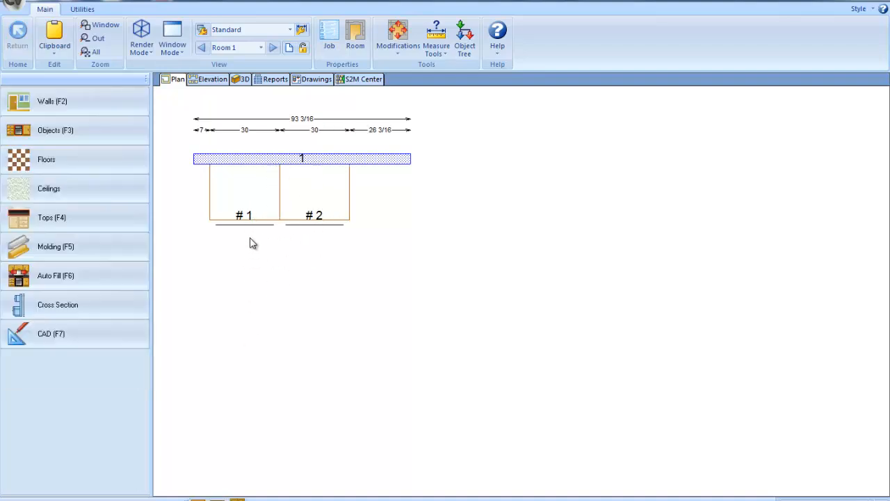
{"action": "mouse_move", "coordinate": [322, 226]}
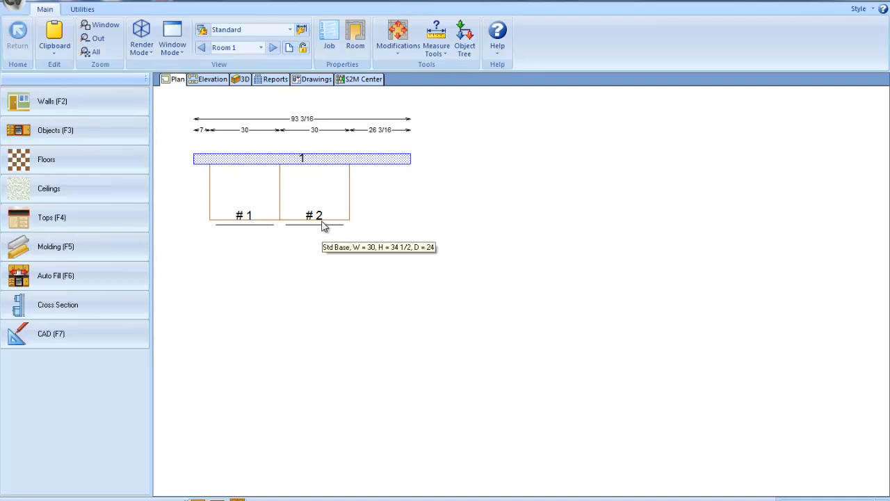
{"action": "mouse_move", "coordinate": [325, 250]}
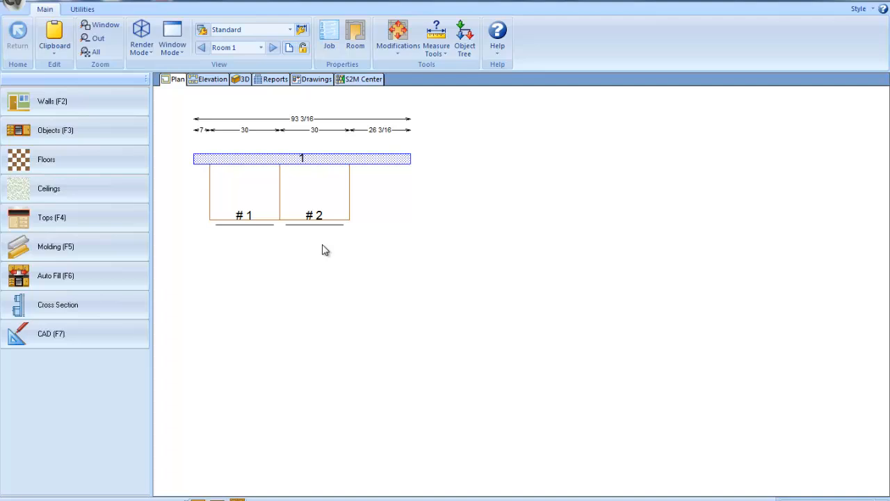
{"action": "mouse_move", "coordinate": [381, 240]}
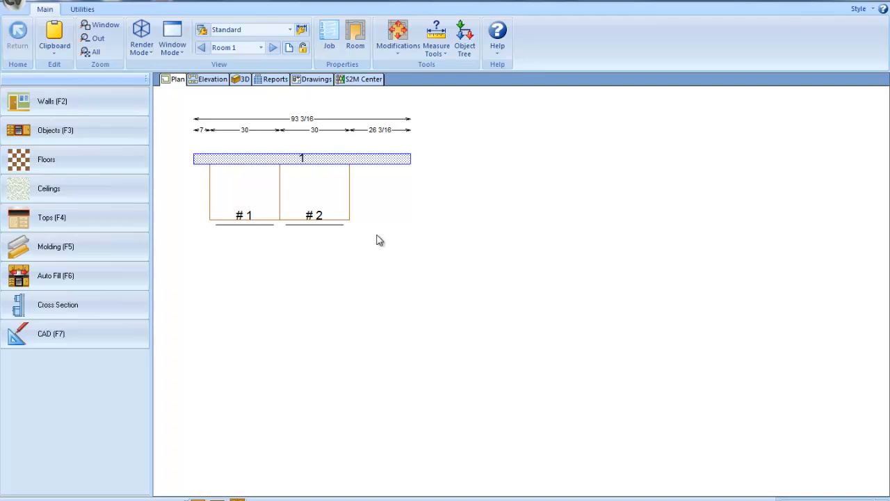
{"action": "mouse_move", "coordinate": [376, 240]}
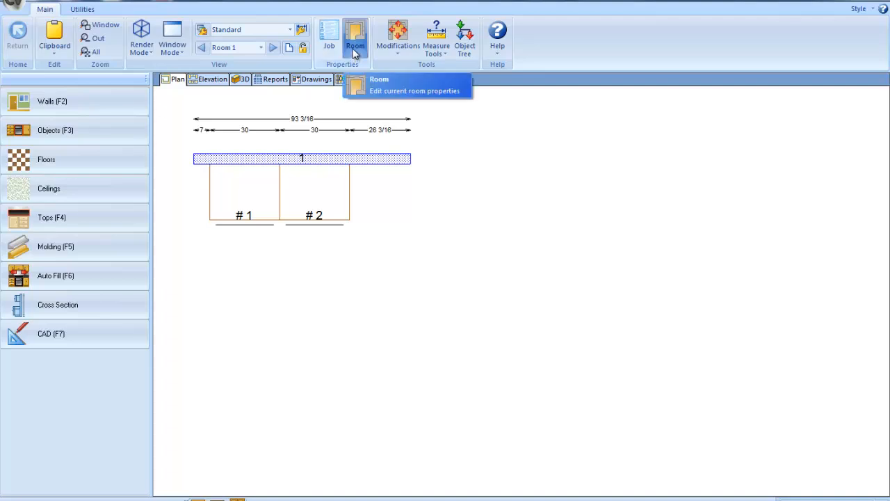
Set Room 1's assembly numbering to start at 101, then move on to Room 2
{"action": "left_click", "coordinate": [355, 36]}
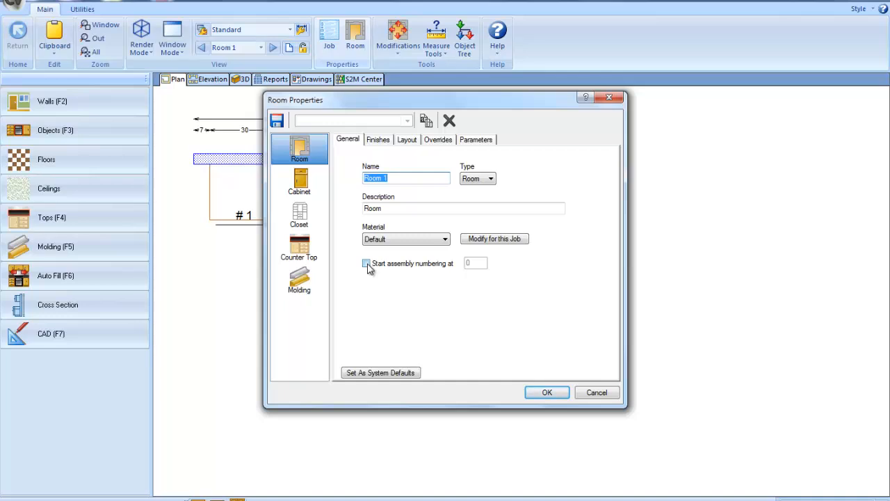
{"action": "left_click", "coordinate": [367, 263]}
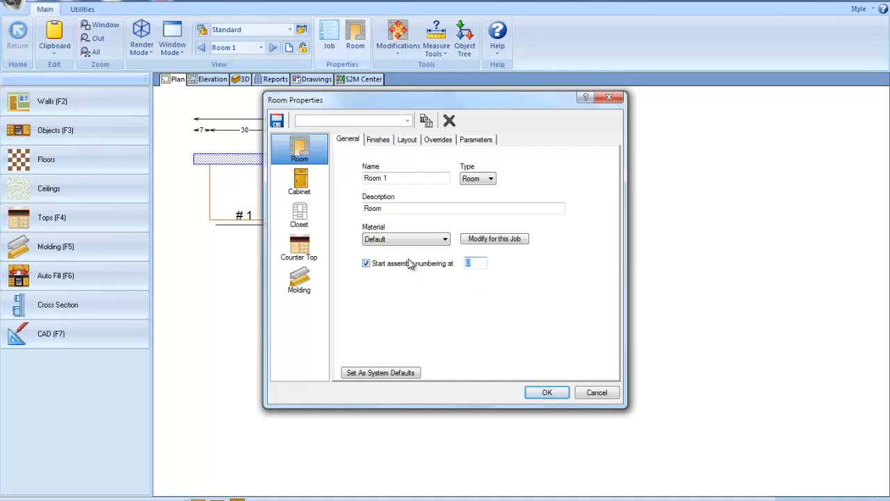
{"action": "type", "text": "101"}
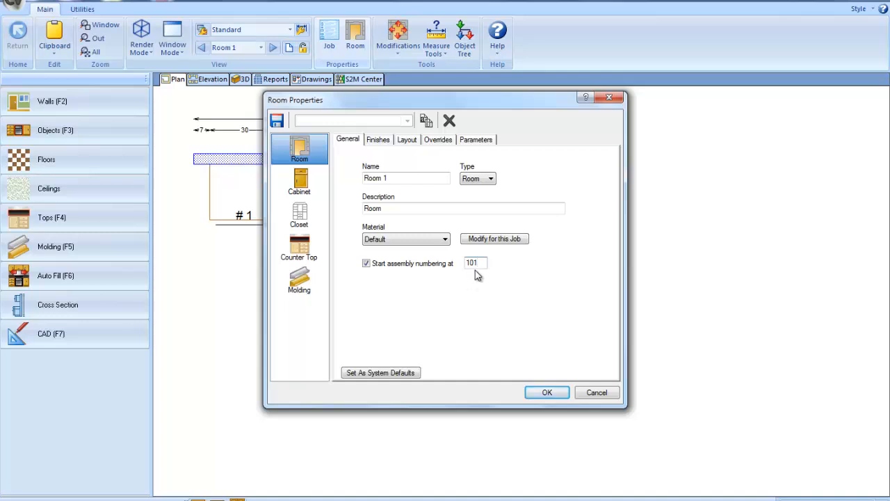
{"action": "mouse_move", "coordinate": [479, 276]}
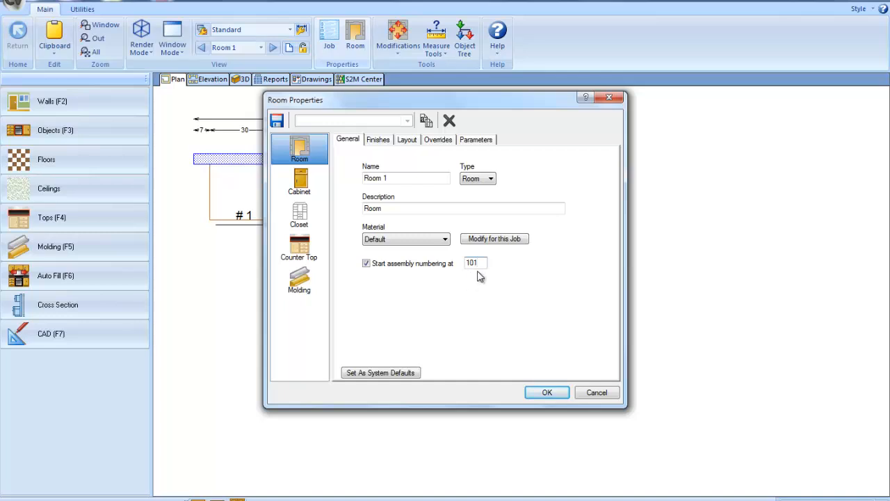
{"action": "left_click", "coordinate": [546, 392]}
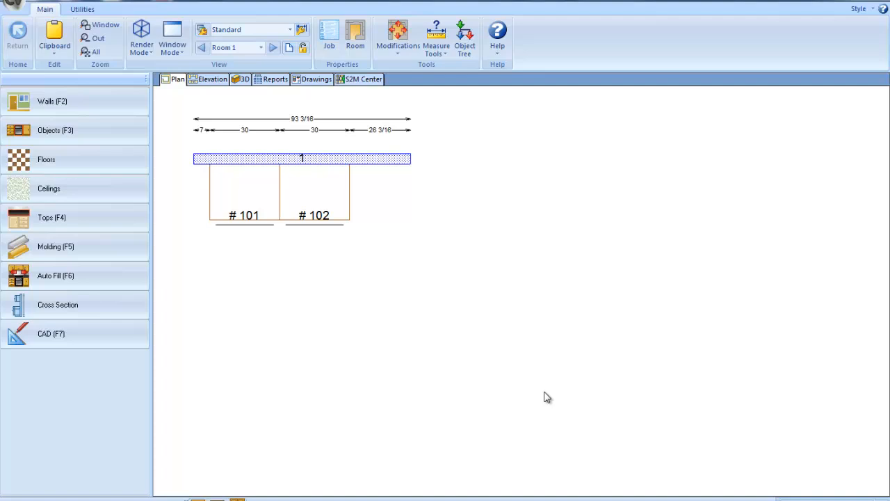
{"action": "mouse_move", "coordinate": [328, 239]}
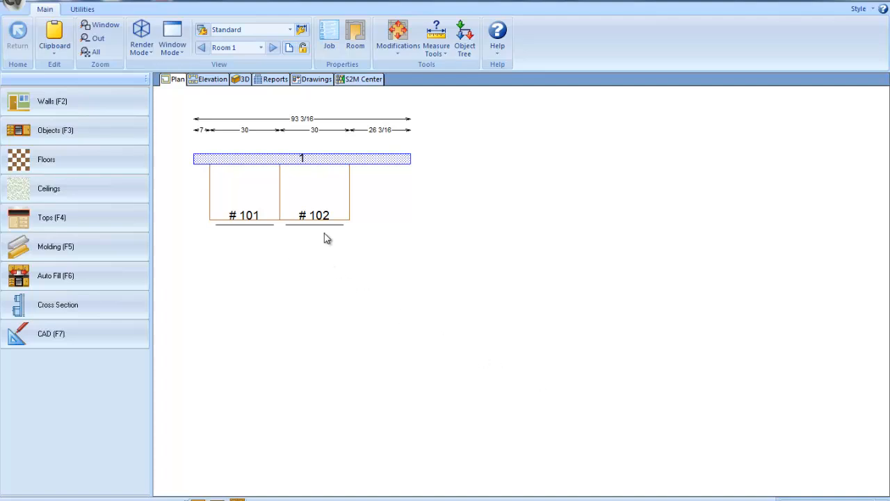
{"action": "mouse_move", "coordinate": [333, 233]}
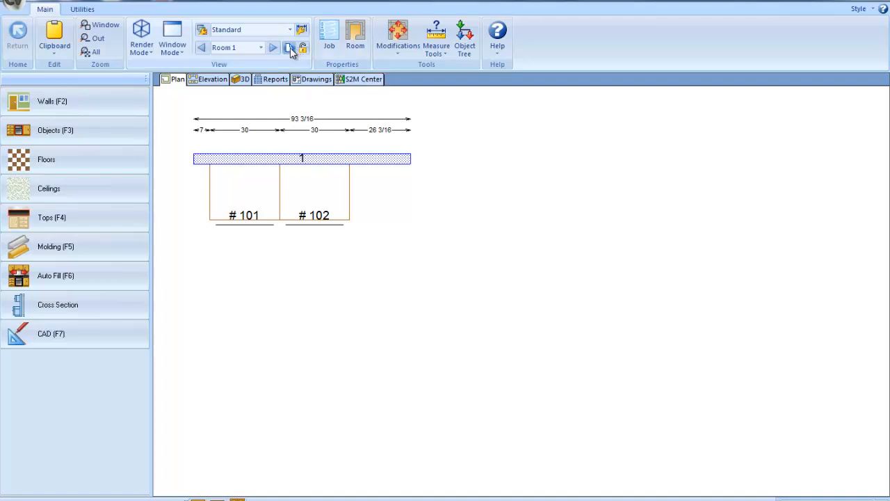
{"action": "left_click", "coordinate": [273, 47]}
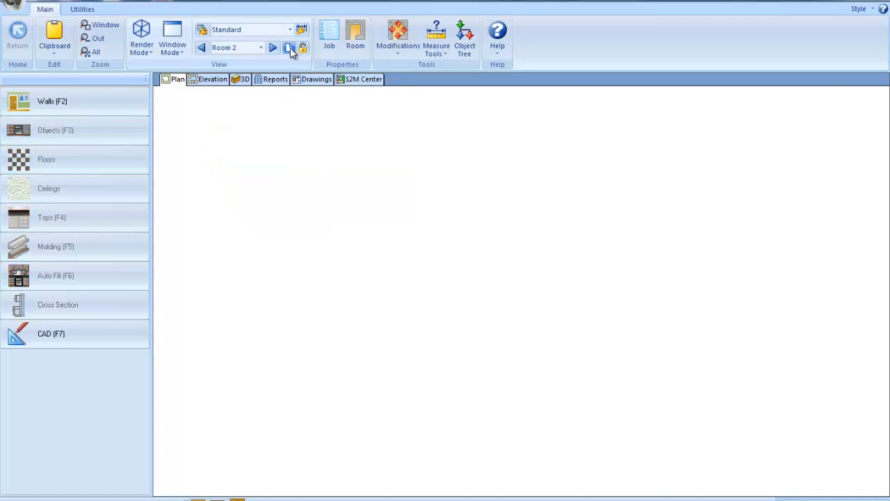
Display Room 2's wall 1 with its two cabinets numbered #103 and #104
{"action": "left_click", "coordinate": [53, 100]}
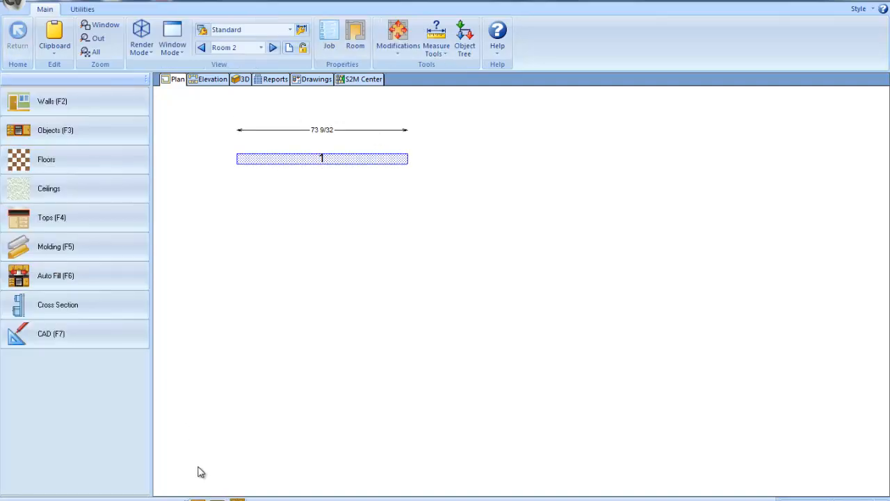
{"action": "left_click", "coordinate": [322, 159]}
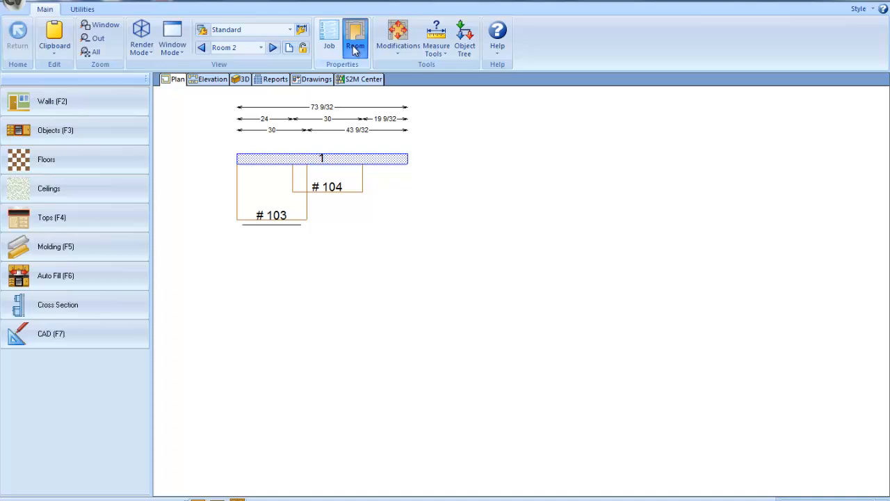
Set Room 2's assembly numbering to start at 201 in its Room properties
{"action": "left_click", "coordinate": [355, 39]}
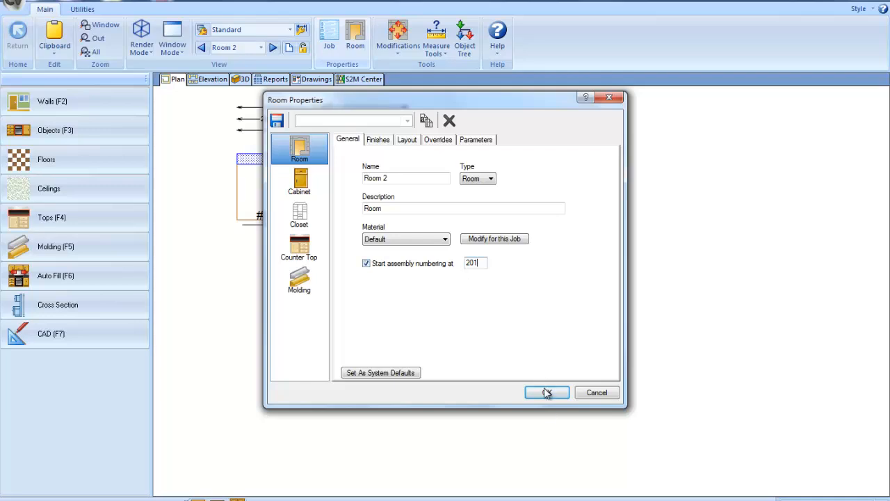
{"action": "left_click", "coordinate": [547, 392]}
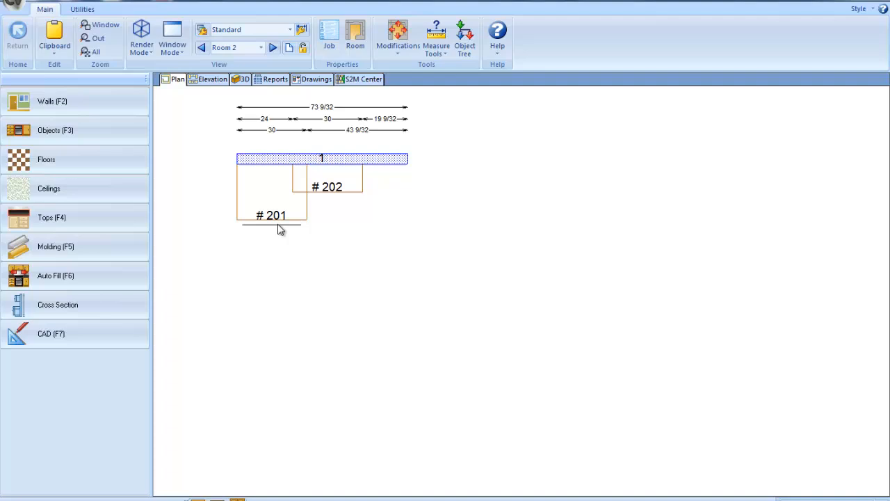
{"action": "mouse_move", "coordinate": [339, 203]}
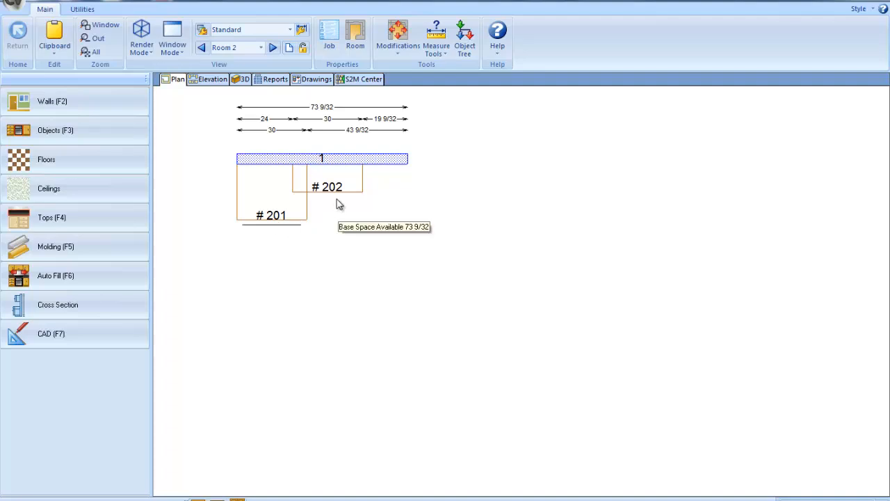
{"action": "mouse_move", "coordinate": [265, 92]}
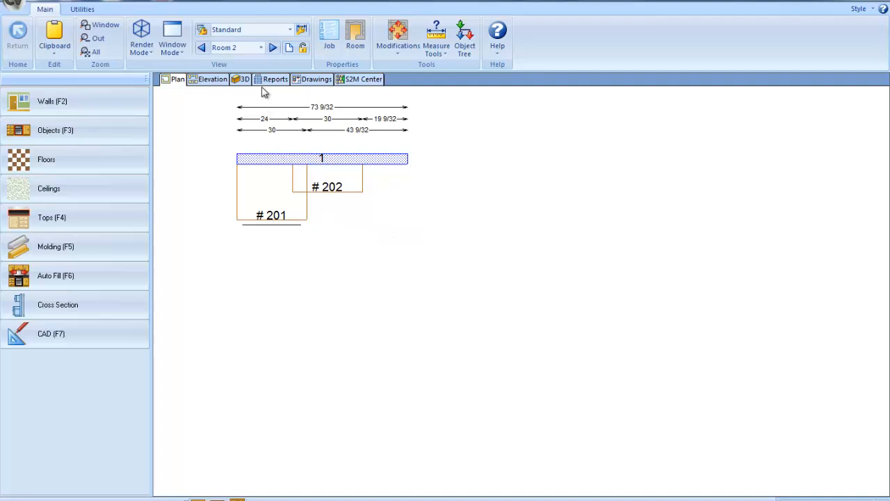
{"action": "left_click", "coordinate": [262, 47]}
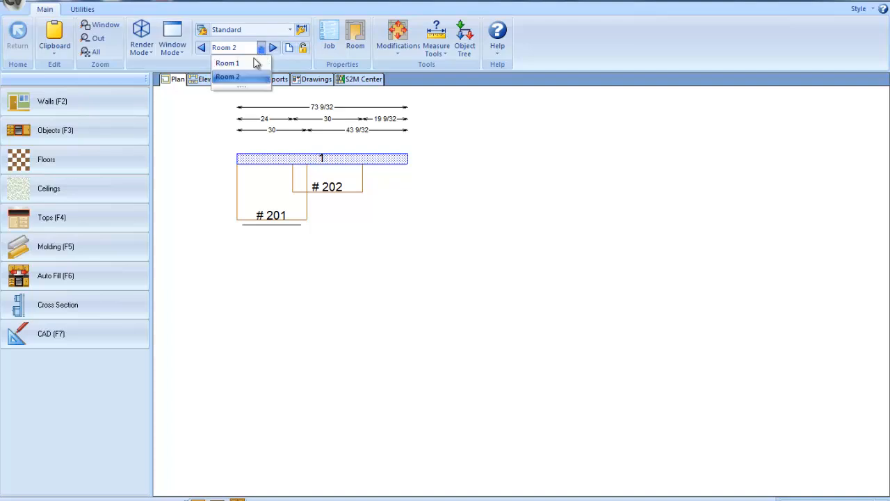
{"action": "left_click", "coordinate": [226, 62]}
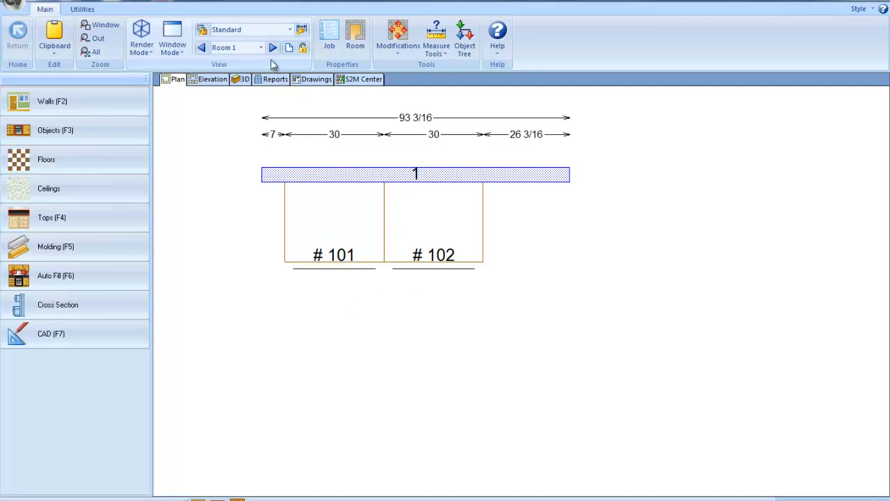
{"action": "left_click", "coordinate": [273, 48]}
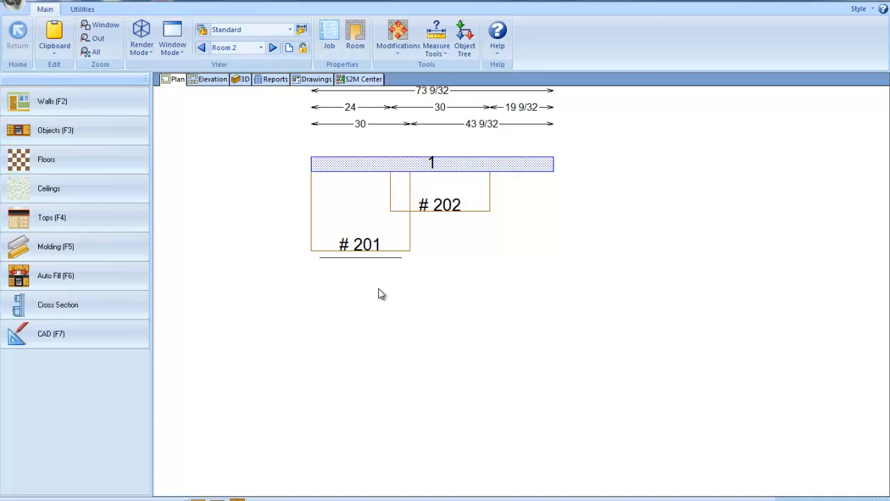
{"action": "mouse_move", "coordinate": [381, 292]}
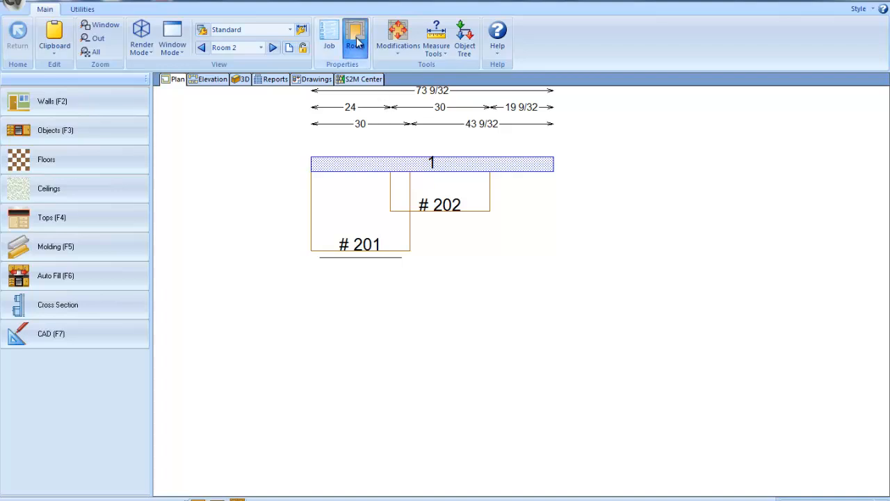
{"action": "left_click", "coordinate": [356, 36]}
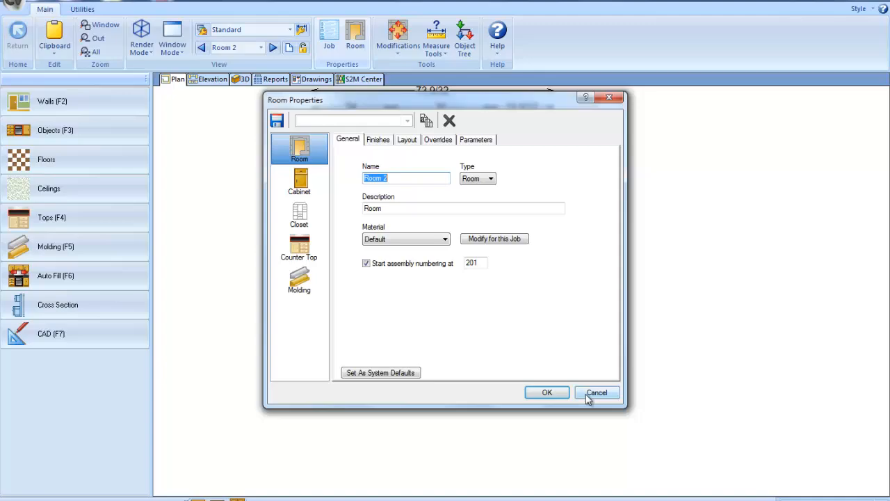
{"action": "left_click", "coordinate": [595, 392]}
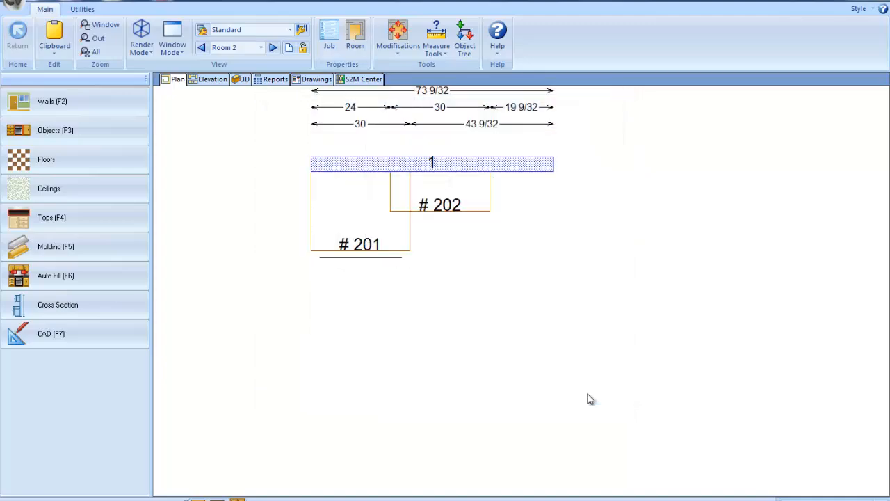